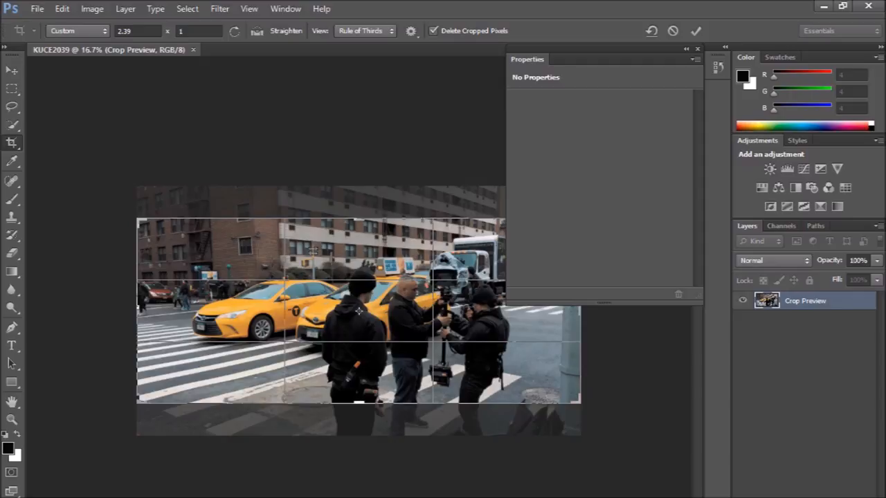
Commit the 2.39:1 widescreen crop on the street footage.
{"action": "left_click", "coordinate": [37, 8]}
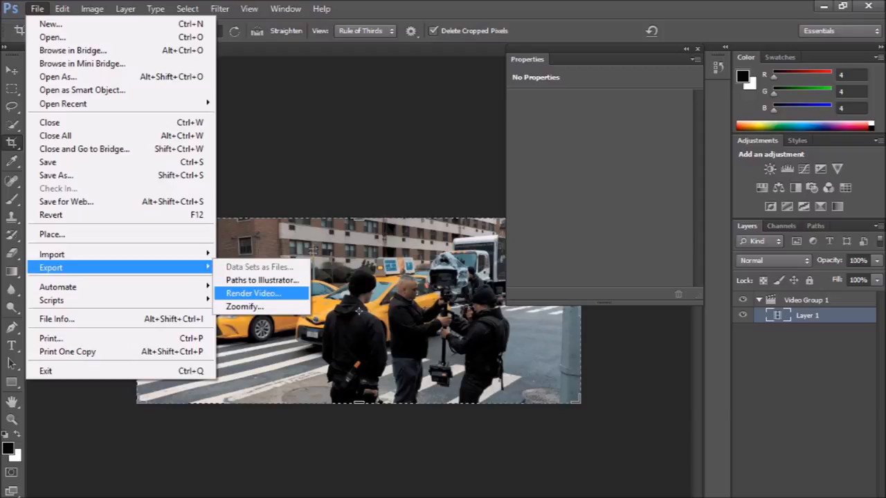
Render the footage as a Photoshop TIFF image sequence with compression set to NONE.
{"action": "left_click", "coordinate": [253, 293]}
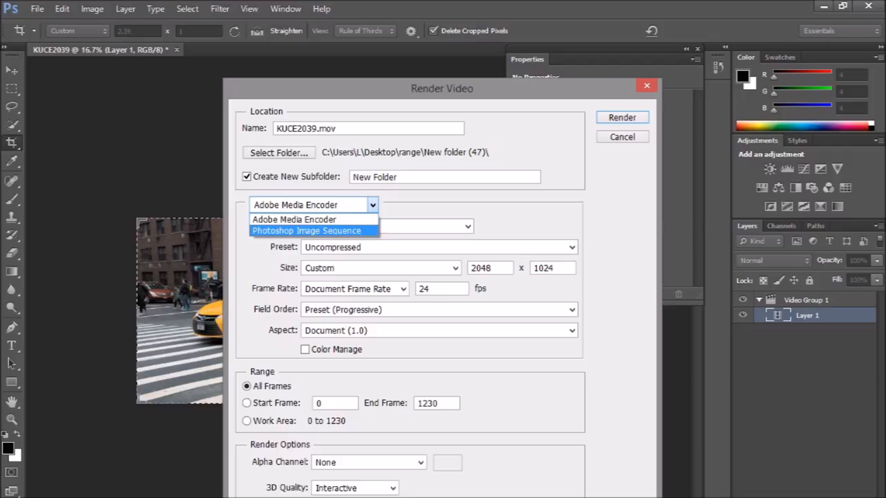
{"action": "left_click", "coordinate": [307, 231]}
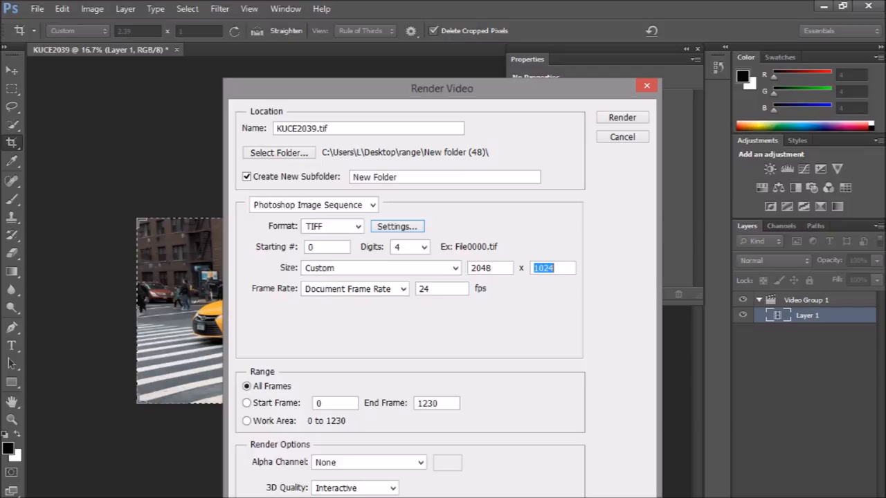
{"action": "left_click", "coordinate": [397, 226]}
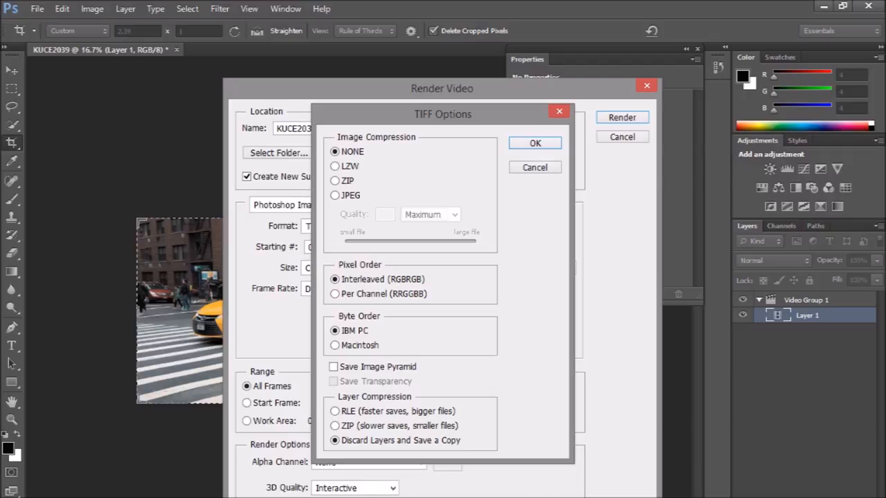
{"action": "left_click", "coordinate": [534, 142]}
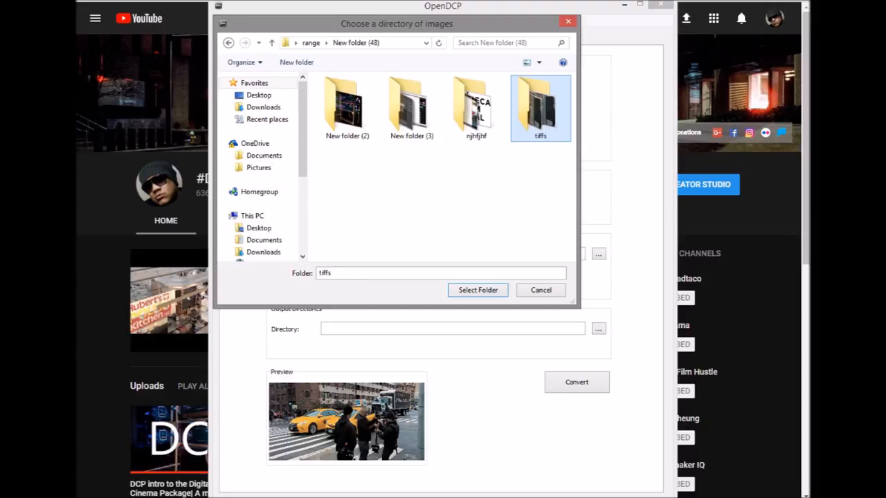
Use tiffs as image input and openjpeg as output, then convert to JPEG2000.
{"action": "left_click", "coordinate": [477, 290]}
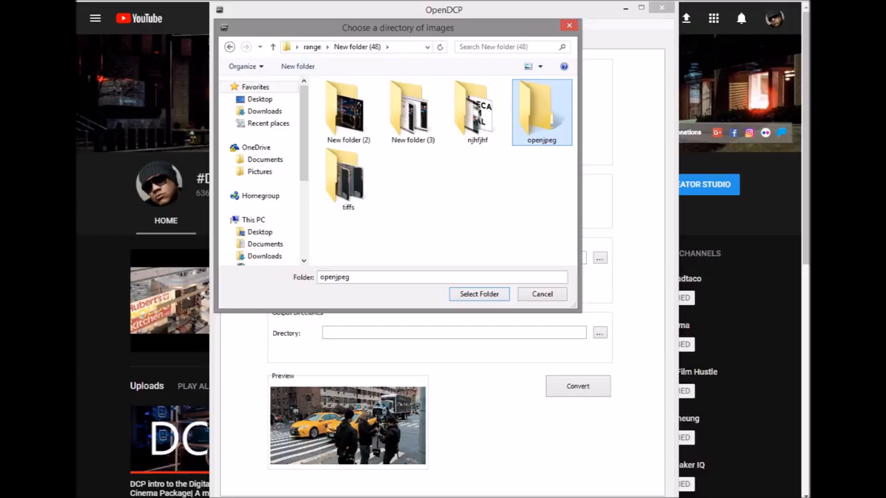
{"action": "left_click", "coordinate": [479, 294]}
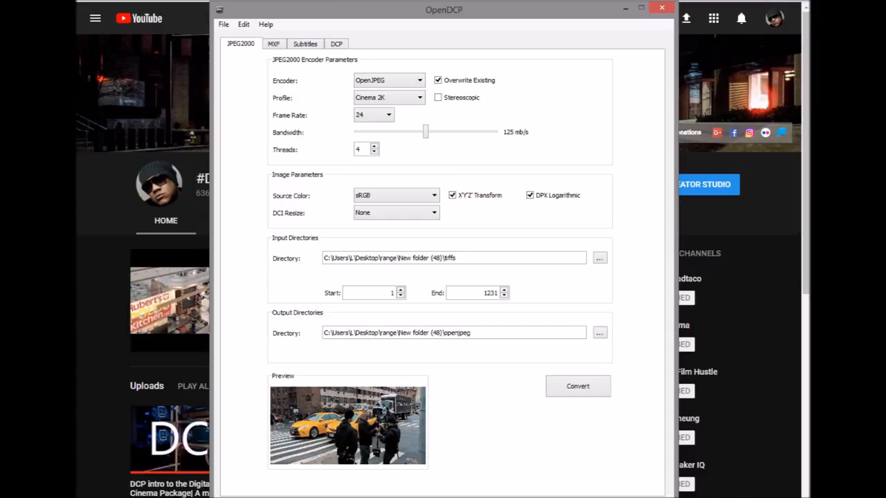
{"action": "left_click", "coordinate": [577, 386]}
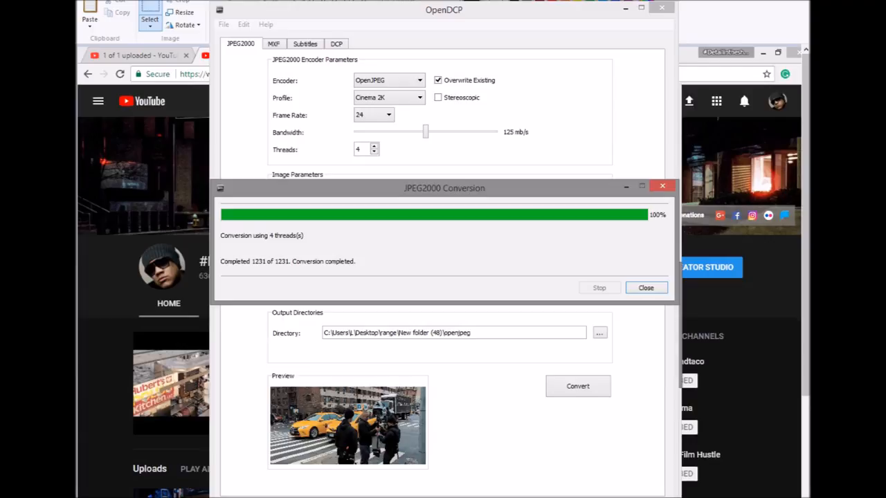
Route the openjpeg frames to host.mxf on the MXF tab and build the picture MXF.
{"action": "left_click", "coordinate": [645, 287]}
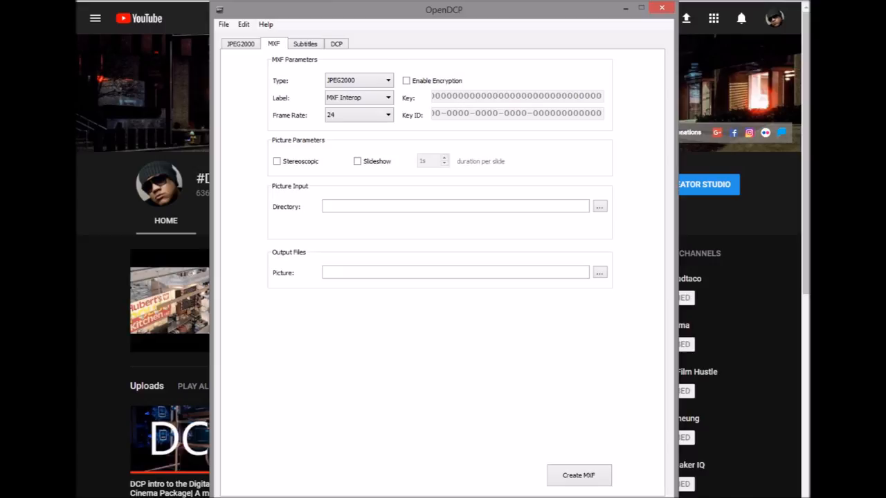
{"action": "left_click", "coordinate": [600, 206]}
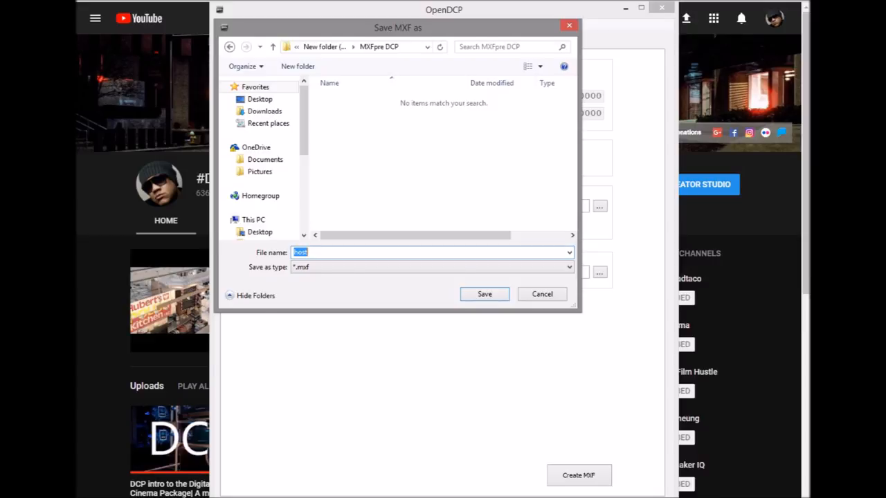
{"action": "left_click", "coordinate": [484, 294]}
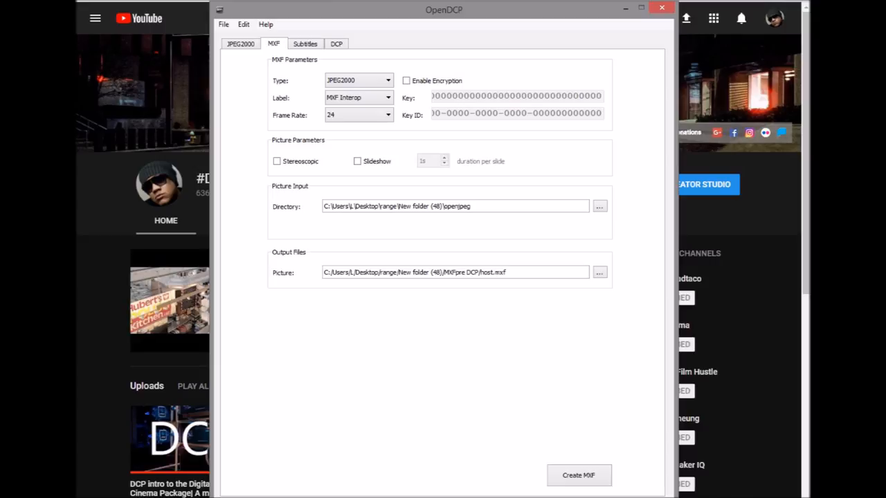
{"action": "left_click", "coordinate": [578, 474]}
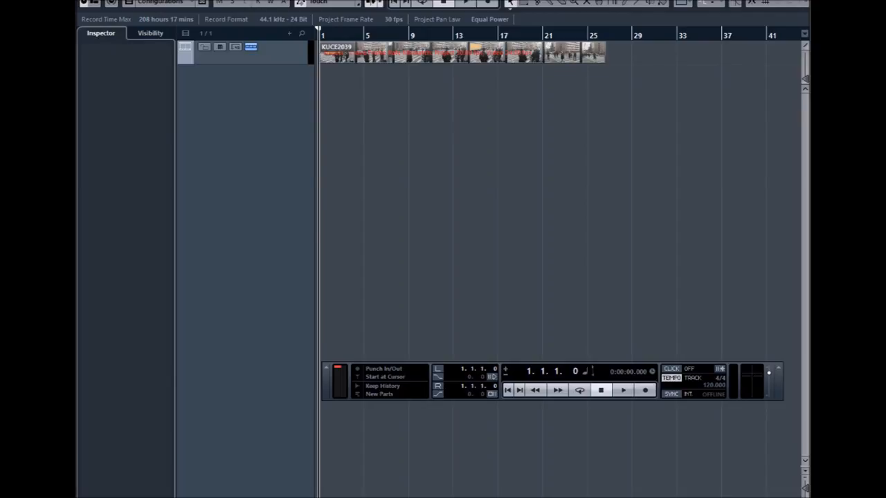
Start importing KUCE2039's audio from the video file in Cubase.
{"action": "left_click", "coordinate": [336, 3]}
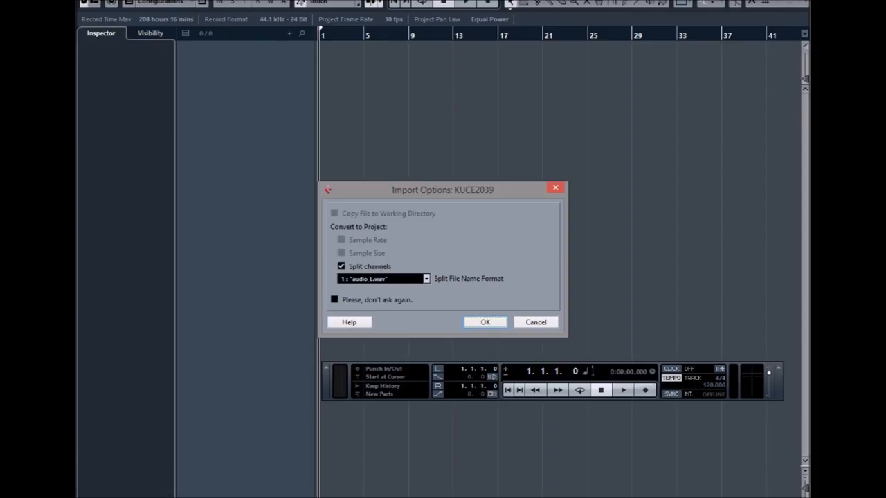
Confirm Import Options to bring in KUCE2039 as split left and right tracks.
{"action": "left_click", "coordinate": [484, 322]}
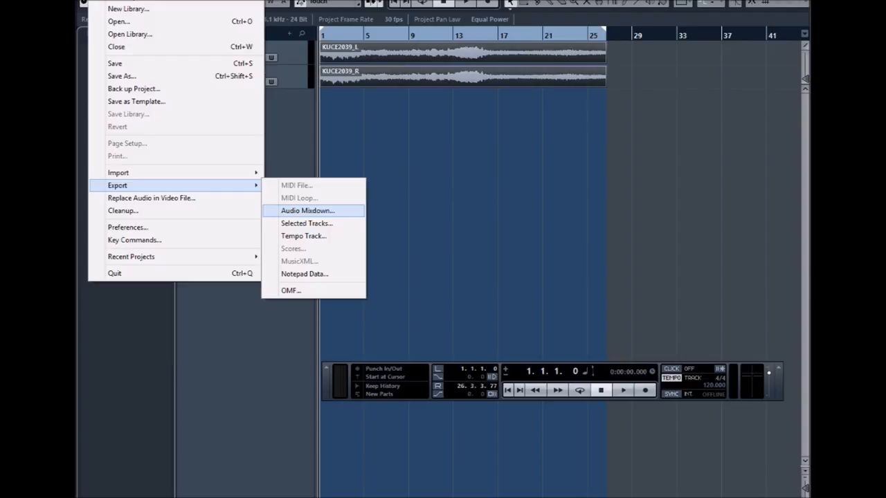
Open the MXF Type dropdown offering JPEG2000, MPEG2 and WAV.
{"action": "left_click", "coordinate": [306, 211]}
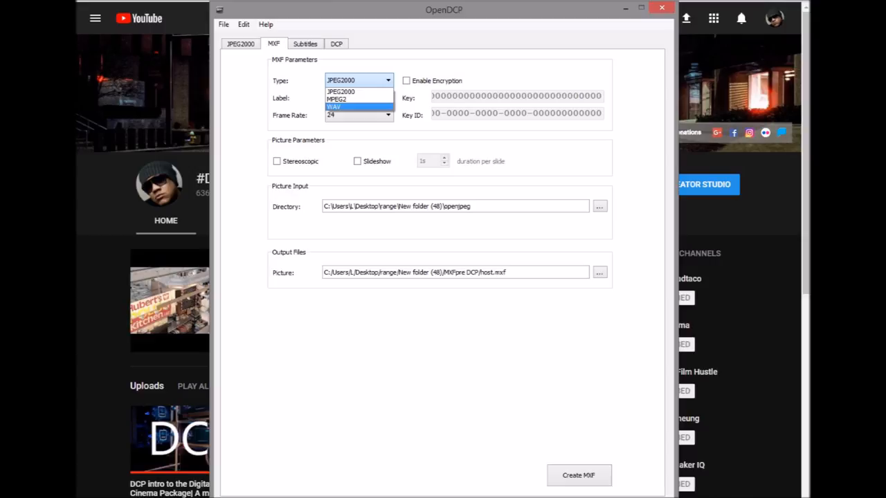
Set MXF type to WAV with DCP Test - 01 (Left) and DCP Test - 02 (Right) inputs.
{"action": "left_click", "coordinate": [335, 108]}
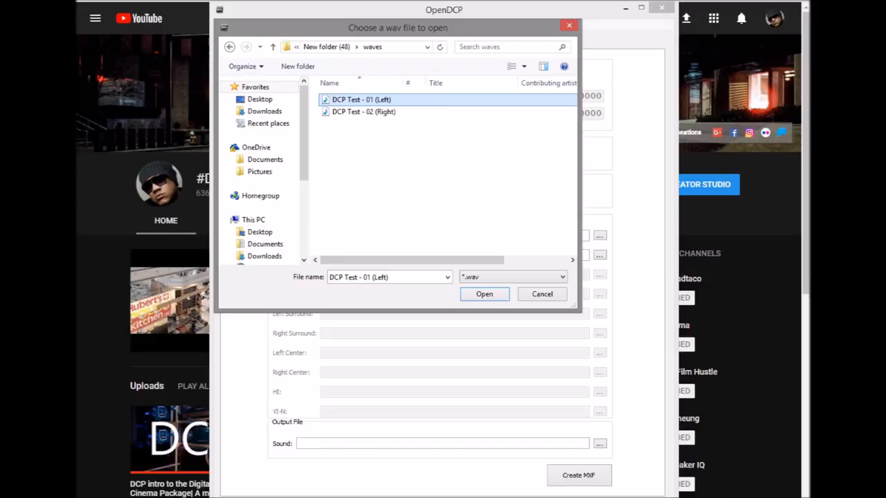
{"action": "left_click", "coordinate": [363, 111]}
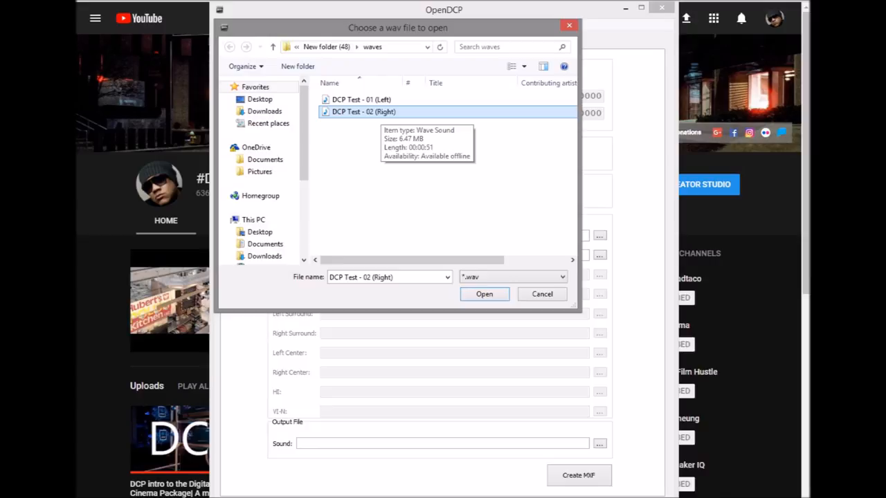
{"action": "left_click", "coordinate": [483, 294]}
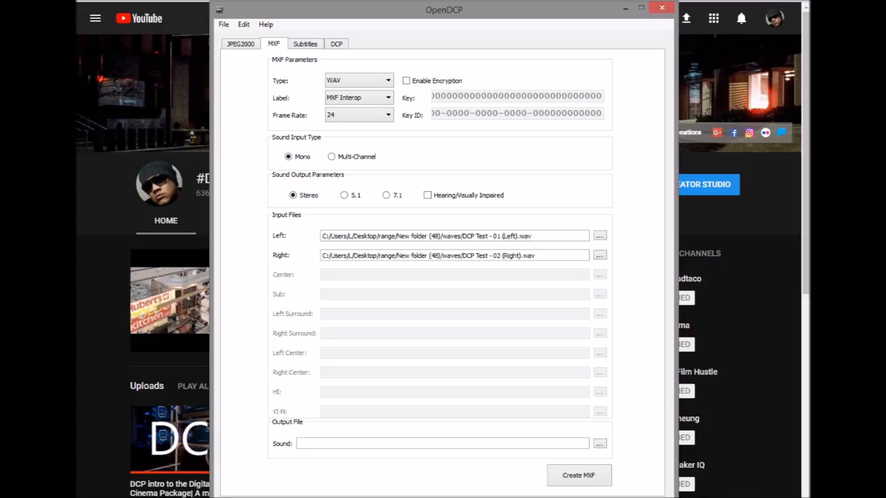
Save the sound MXF output under the name test.
{"action": "left_click", "coordinate": [599, 443]}
{"action": "type", "text": "test"}
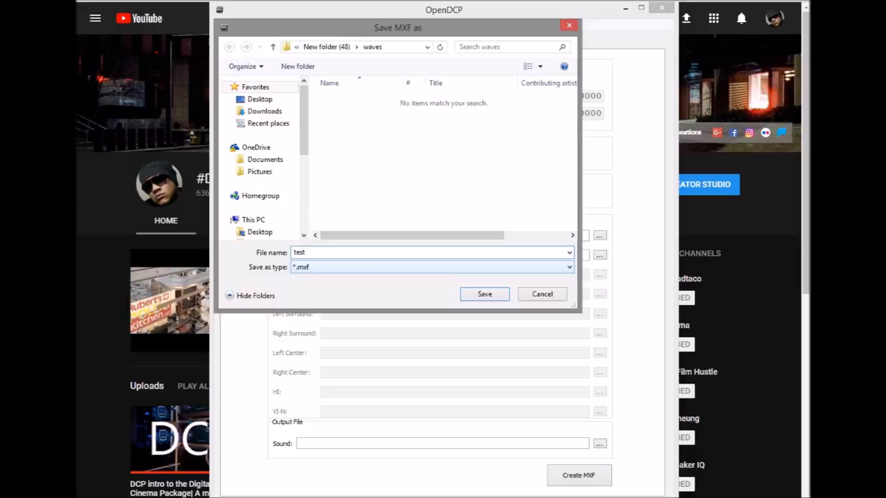
{"action": "left_click", "coordinate": [484, 294]}
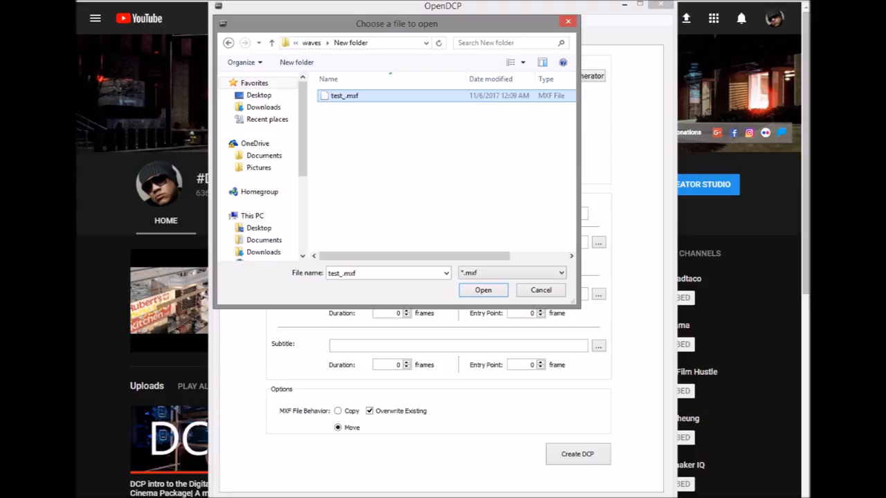
Load test_.mxf as reel sound and create the DCP in the DCP Final folder.
{"action": "left_click", "coordinate": [482, 290]}
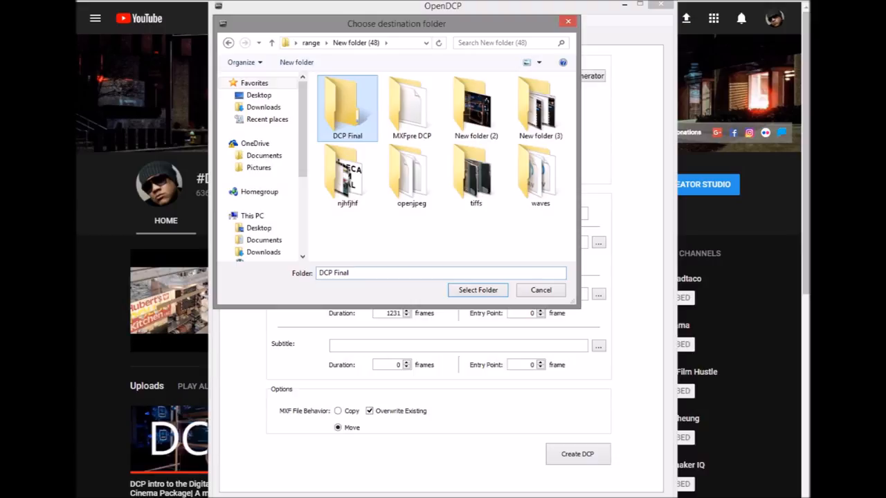
{"action": "left_click", "coordinate": [477, 289]}
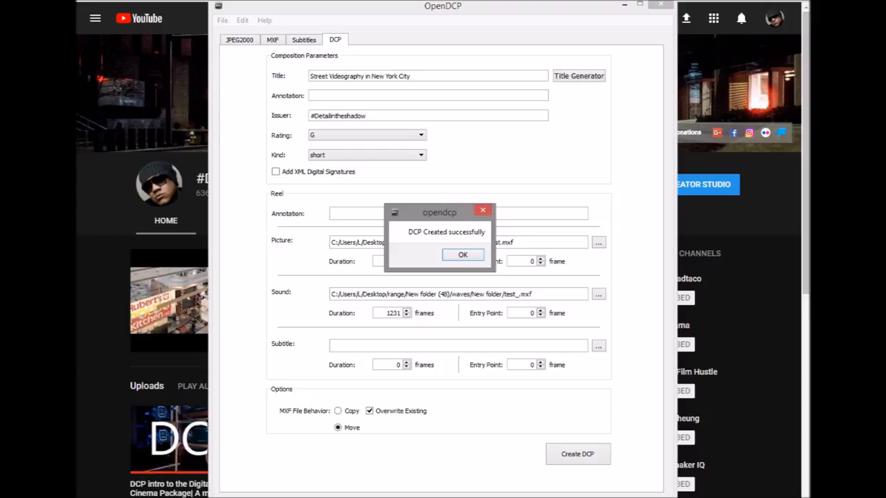
{"action": "left_click", "coordinate": [462, 254]}
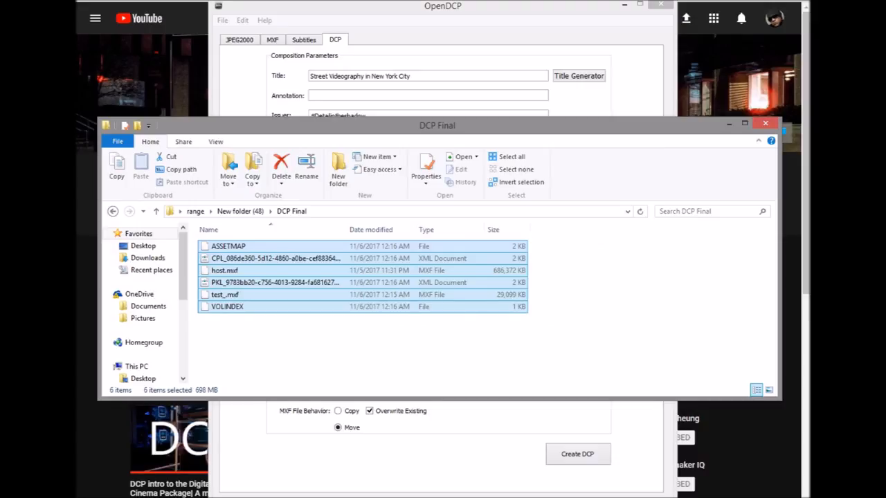